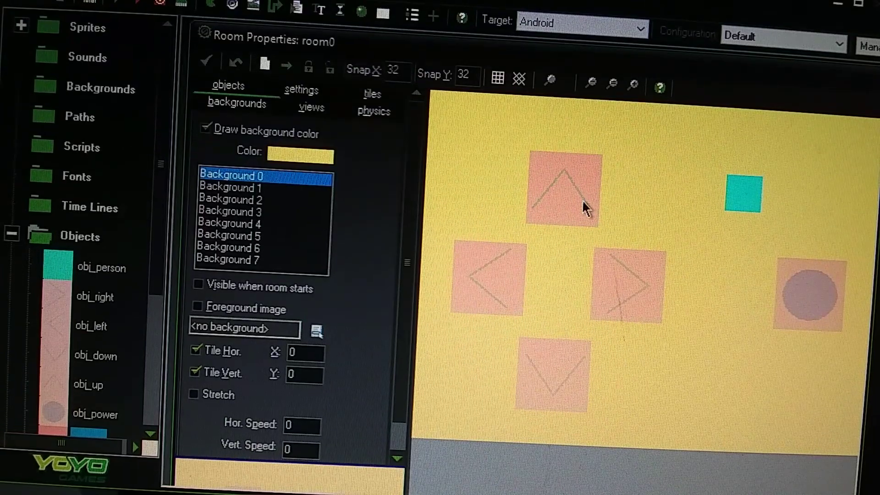
mouse_move(618, 297)
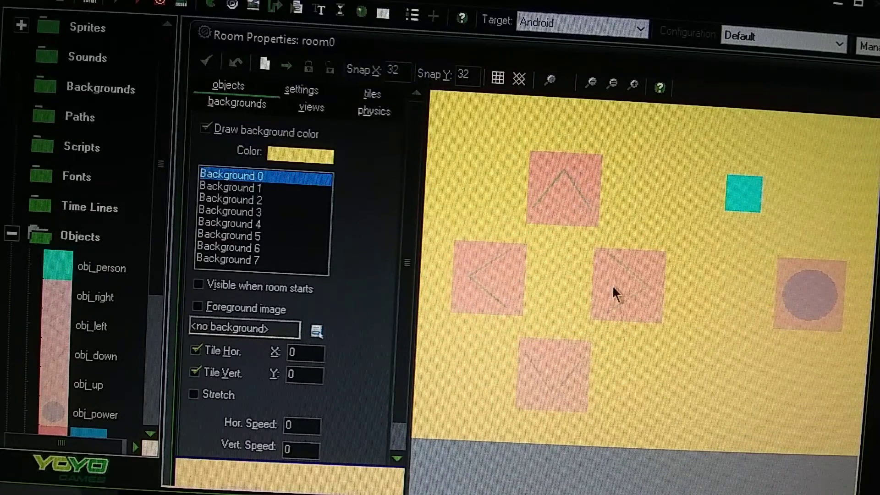
mouse_move(805, 308)
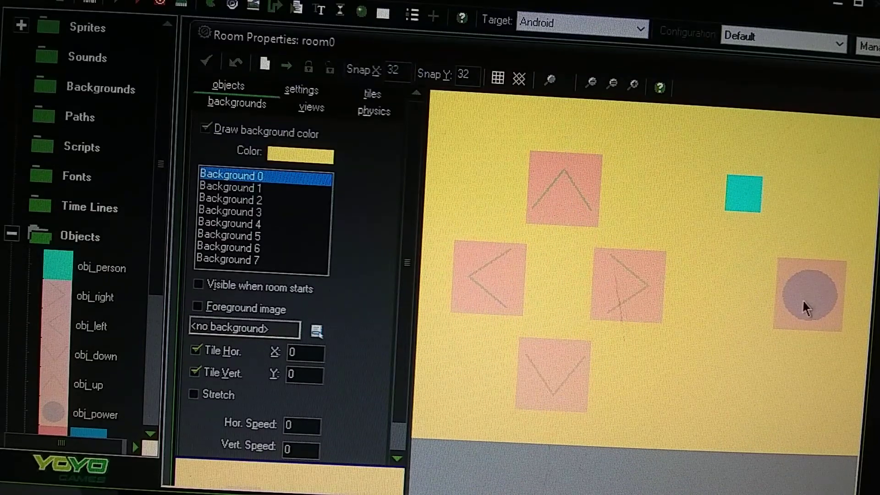
mouse_move(812, 265)
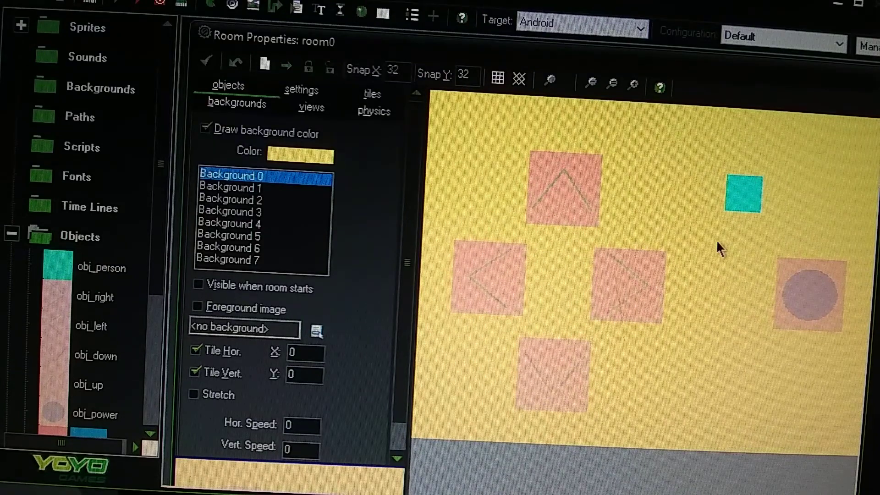
mouse_move(662, 293)
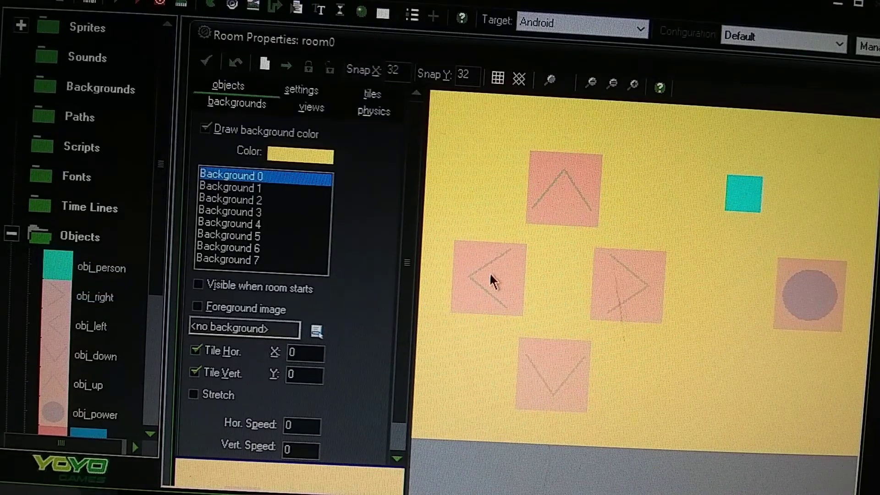
mouse_move(614, 280)
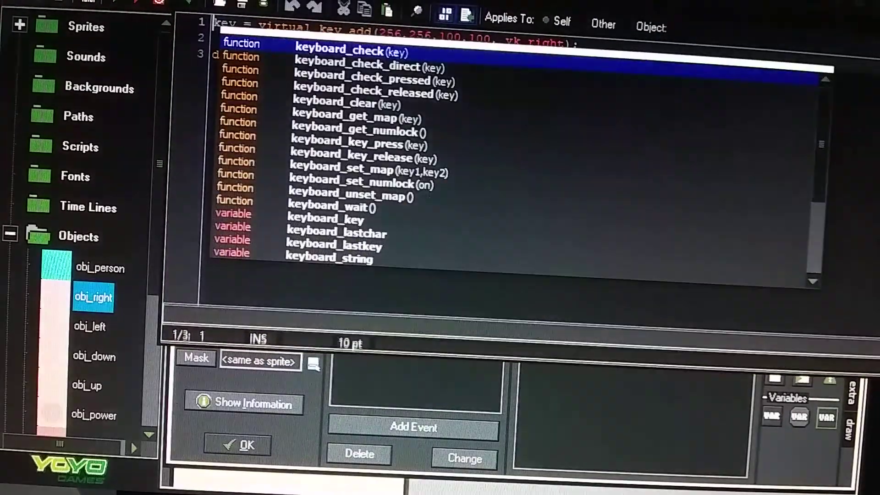
Step: Add display_set_gui_size(room_width,room_height); to obj_right's Create code
type("display_set_gui_size(room_width,room_height);")
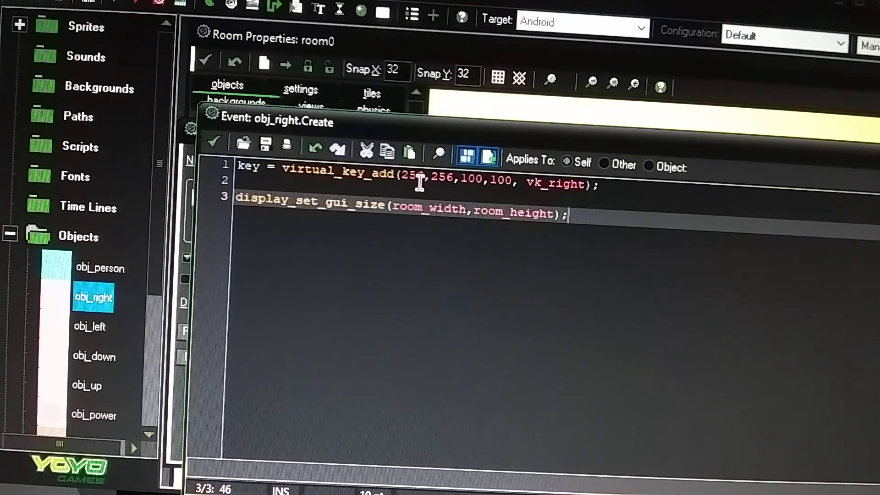
mouse_move(423, 200)
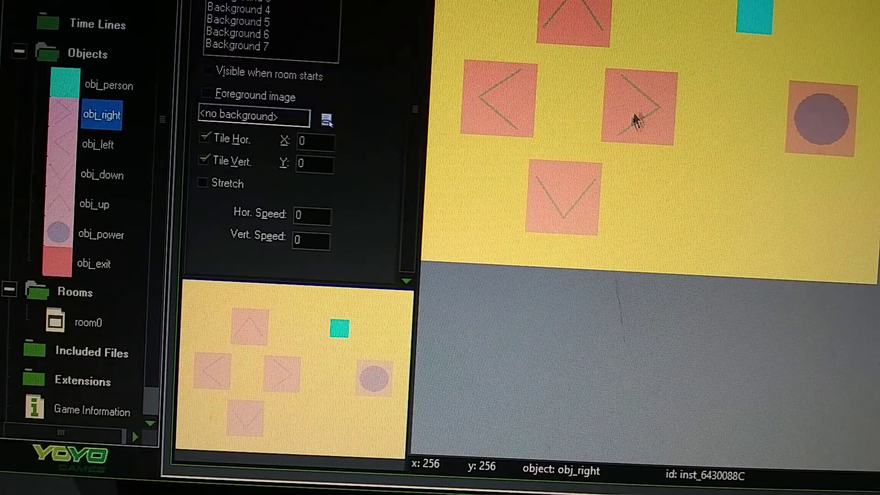
mouse_move(491, 124)
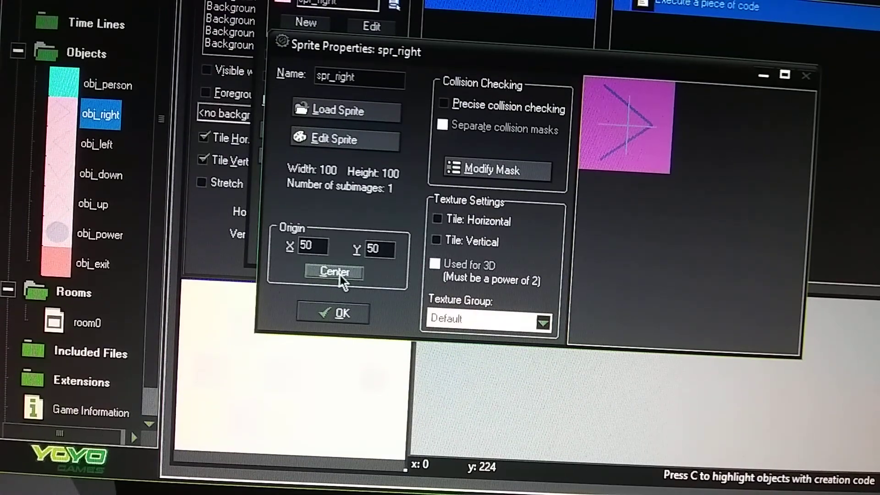
mouse_move(348, 282)
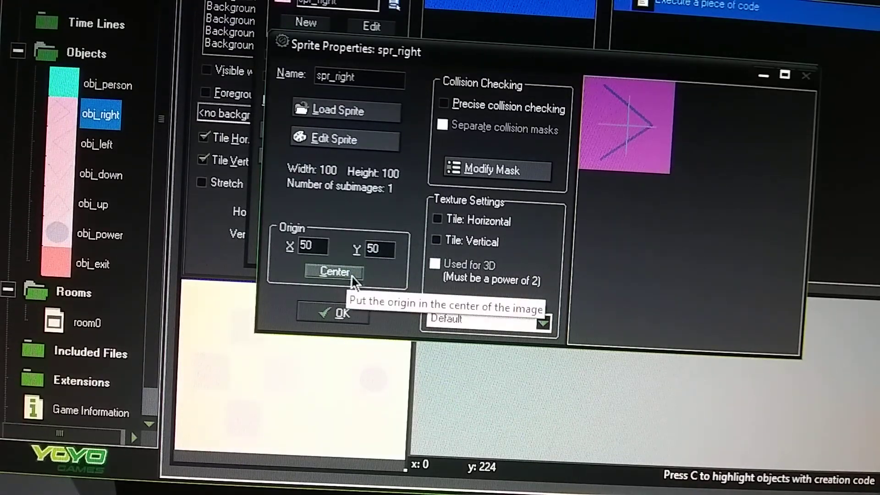
mouse_move(629, 105)
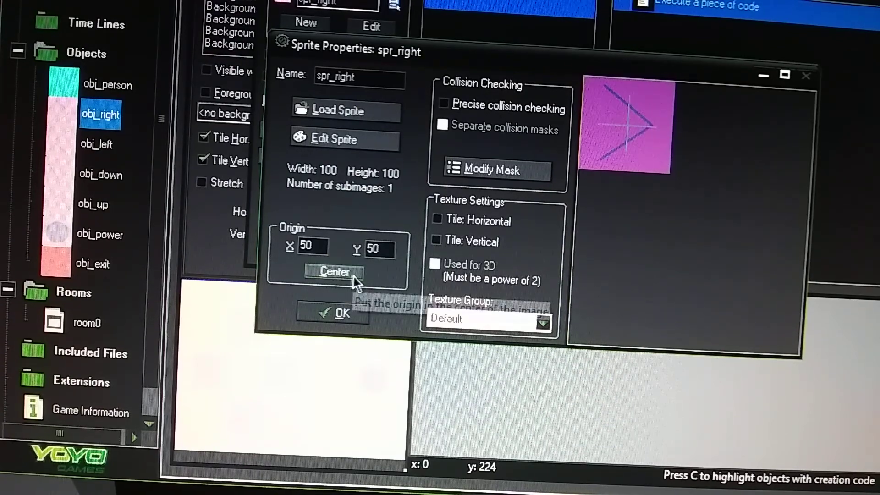
mouse_move(632, 104)
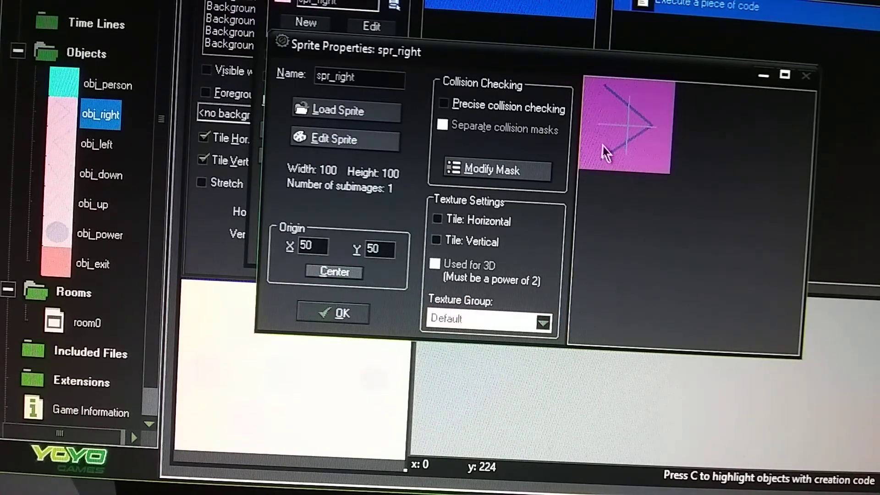
mouse_move(394, 223)
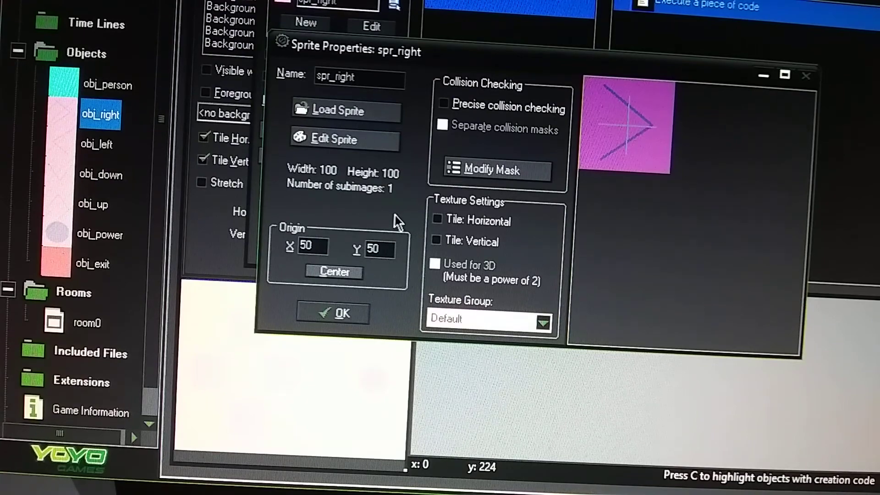
Step: Close spr_right's Sprite Properties after confirming the origin is centred at 50, 50
left_click(340, 313)
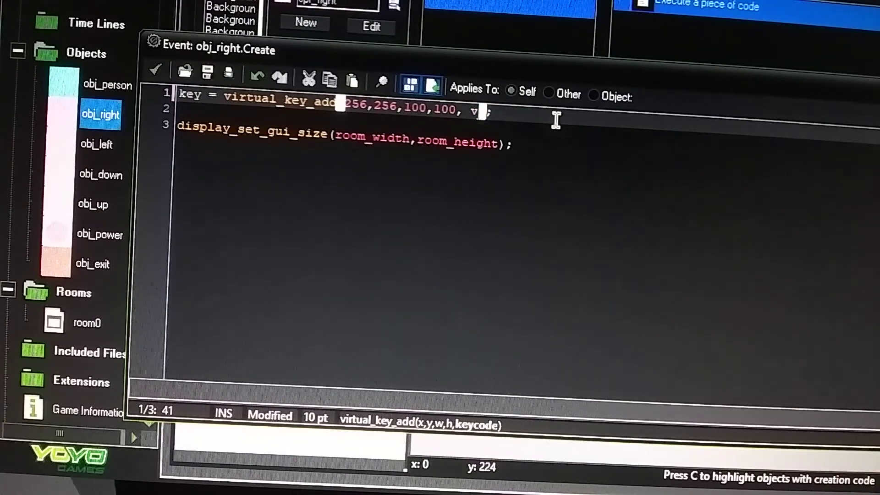
Step: Retype the keycode as vk_ to browse the constant list, keeping vk_right
type("j")
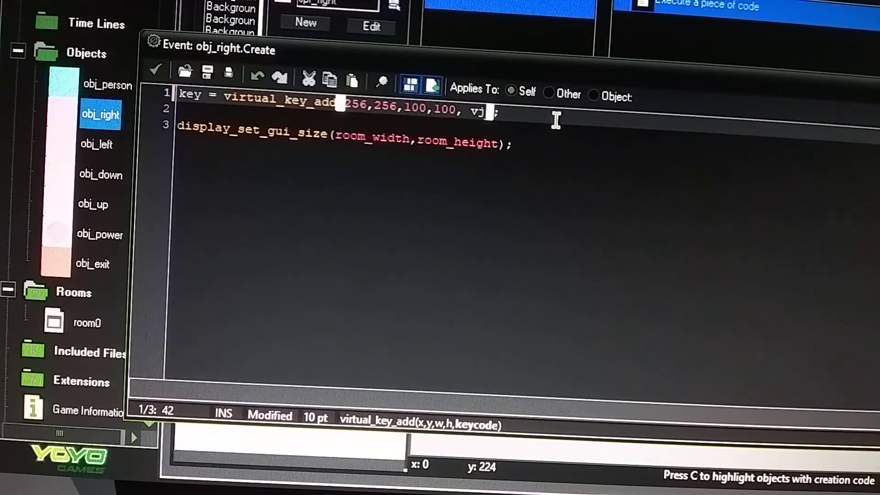
type("k")
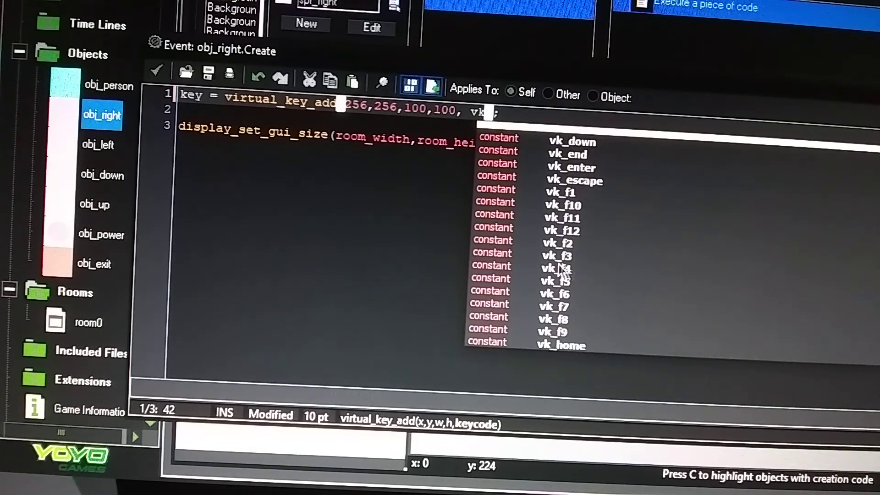
mouse_move(575, 286)
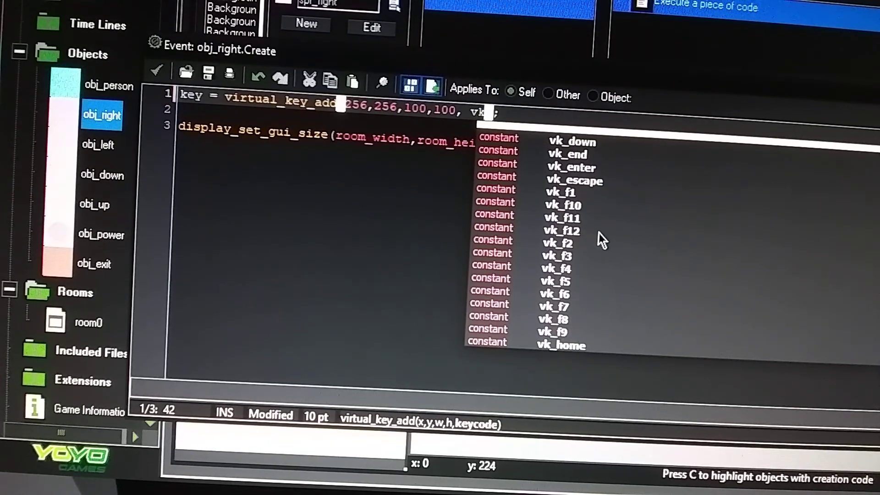
mouse_move(860, 99)
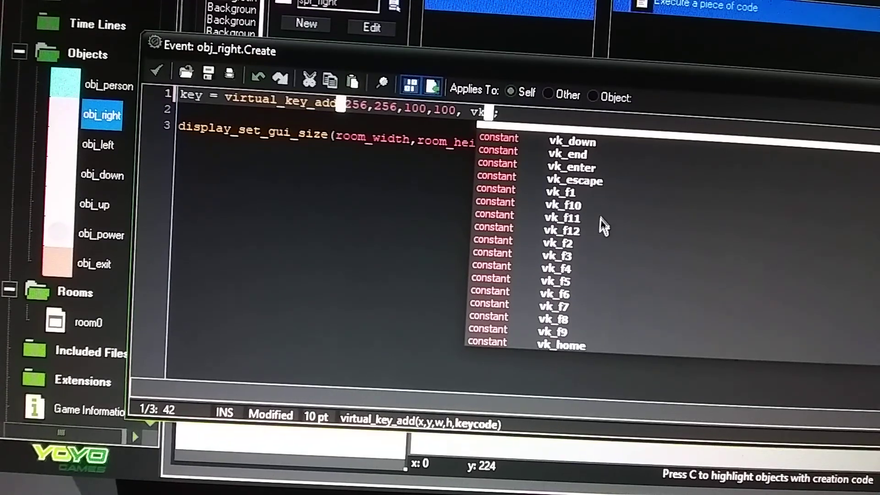
mouse_move(484, 100)
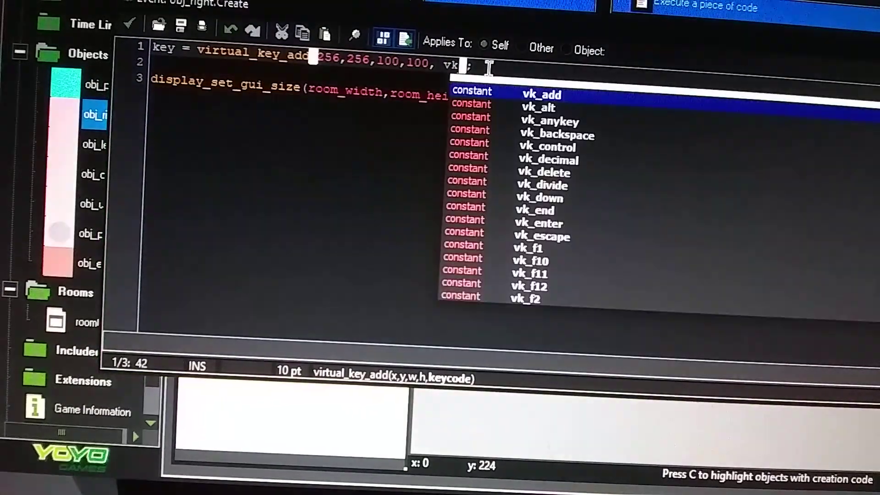
type("_right")
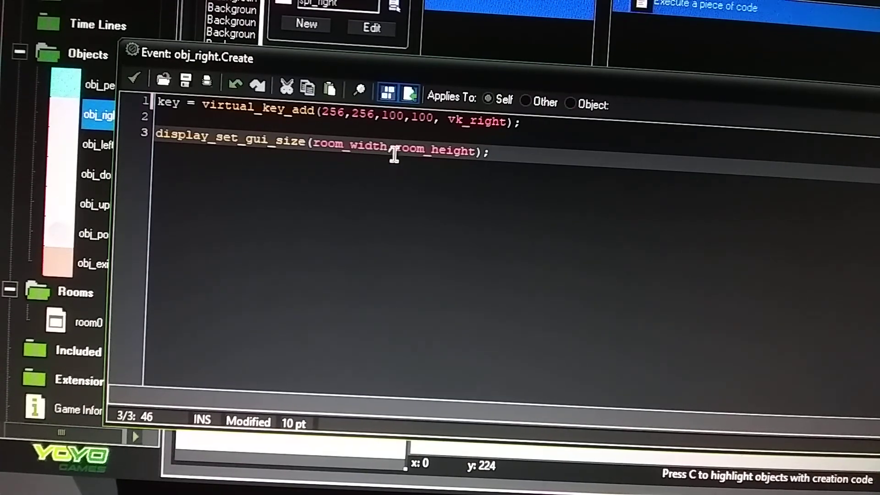
mouse_move(460, 157)
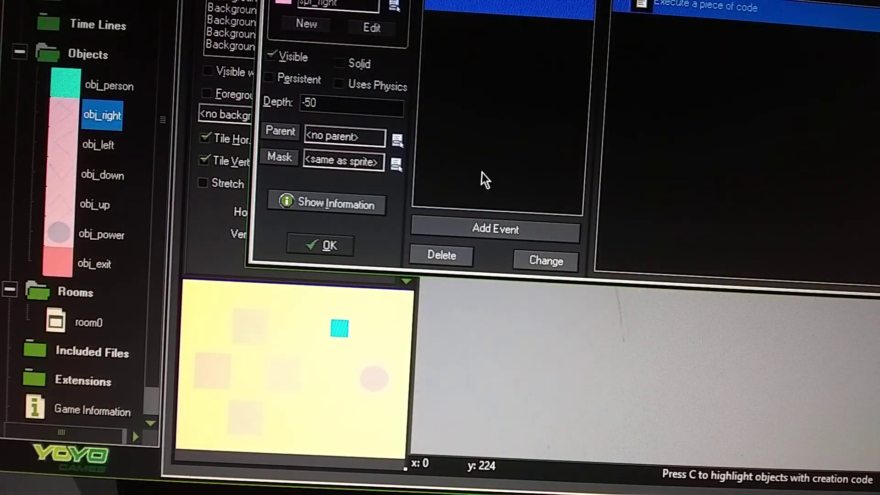
mouse_move(108, 87)
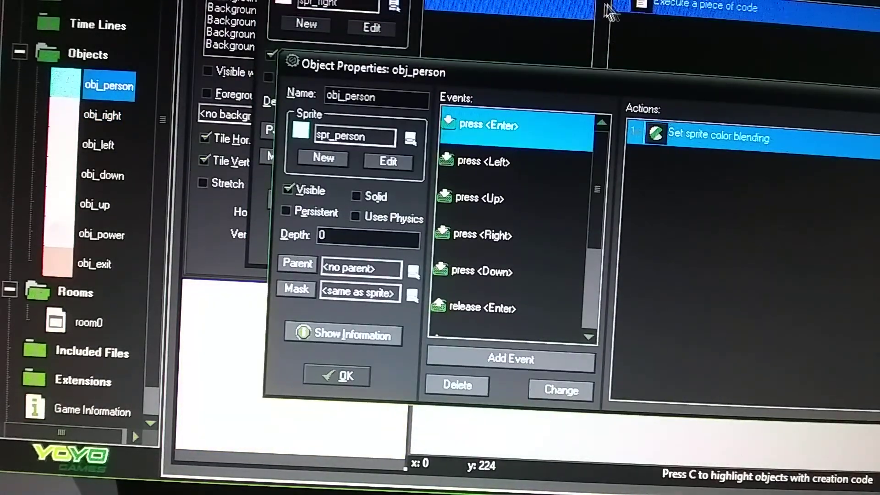
mouse_move(651, 24)
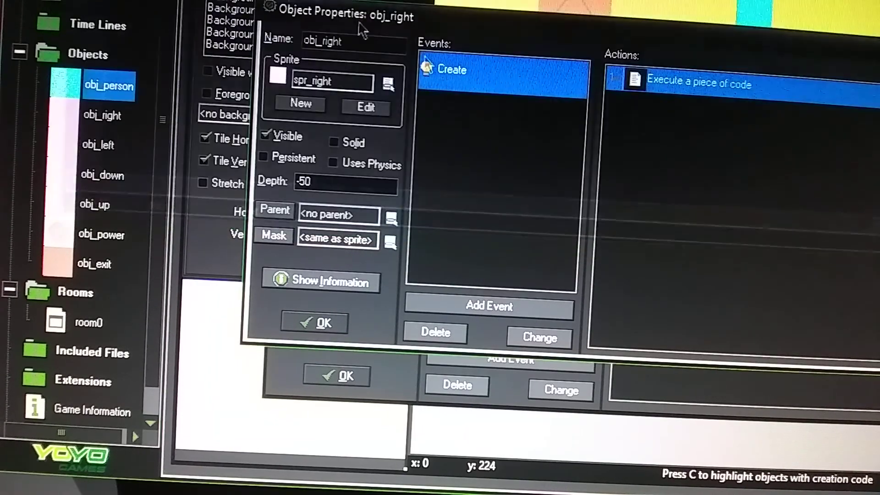
Step: Open obj_person's Object Properties from the Objects tree
double_click(108, 86)
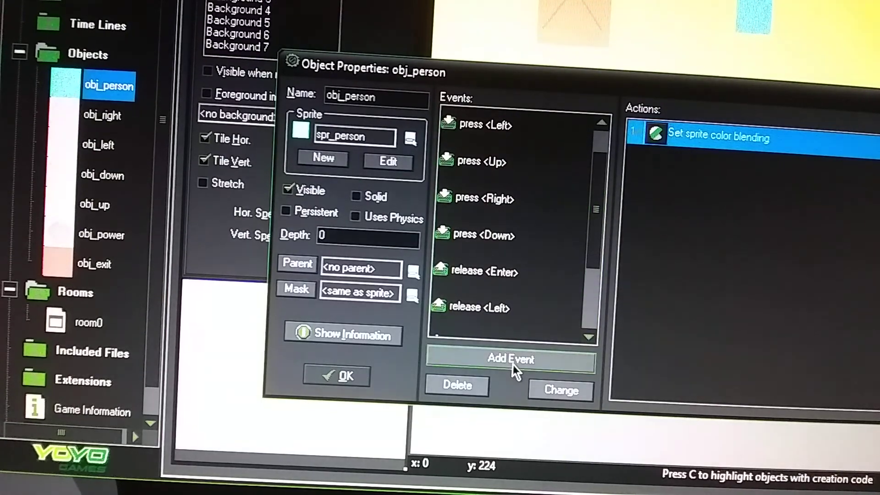
Step: Give obj_person a press Right move-right at speed 10 and a release Right move-fixed stop at speed 0
left_click(512, 359)
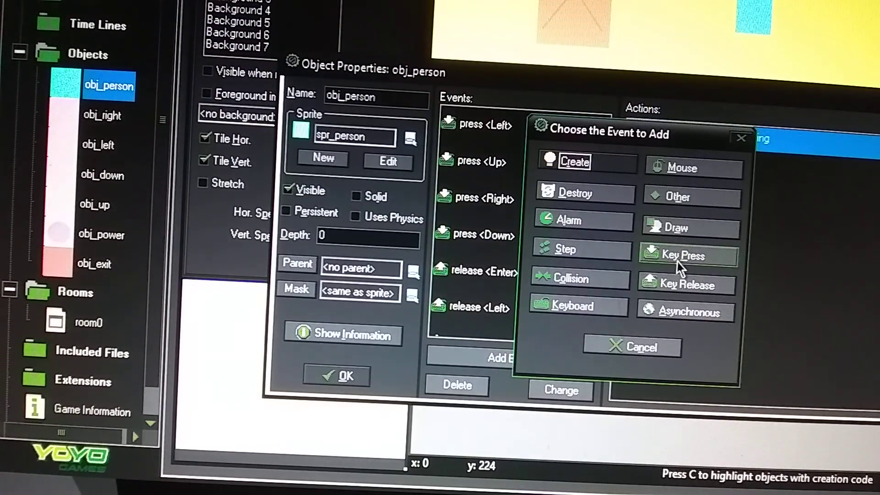
left_click(682, 256)
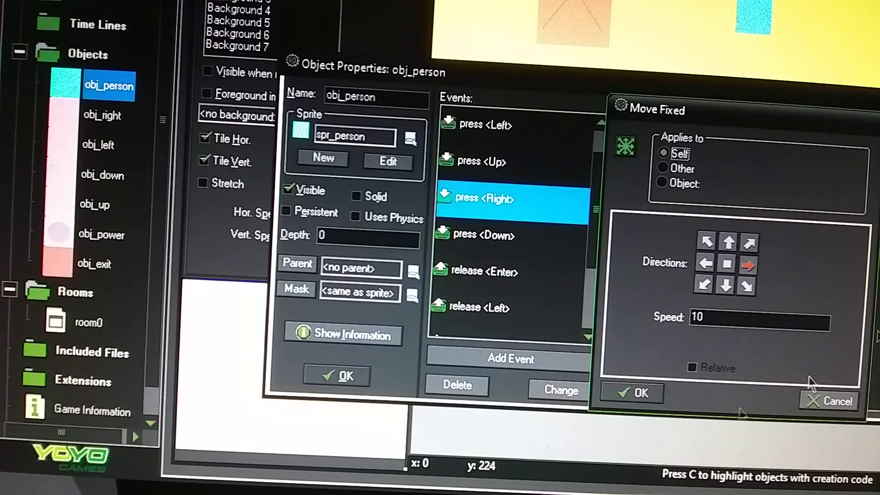
left_click(639, 392)
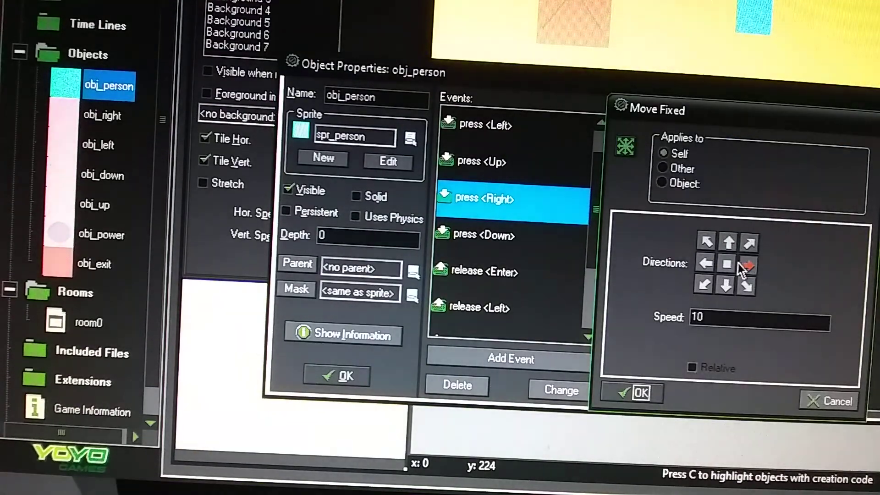
mouse_move(769, 275)
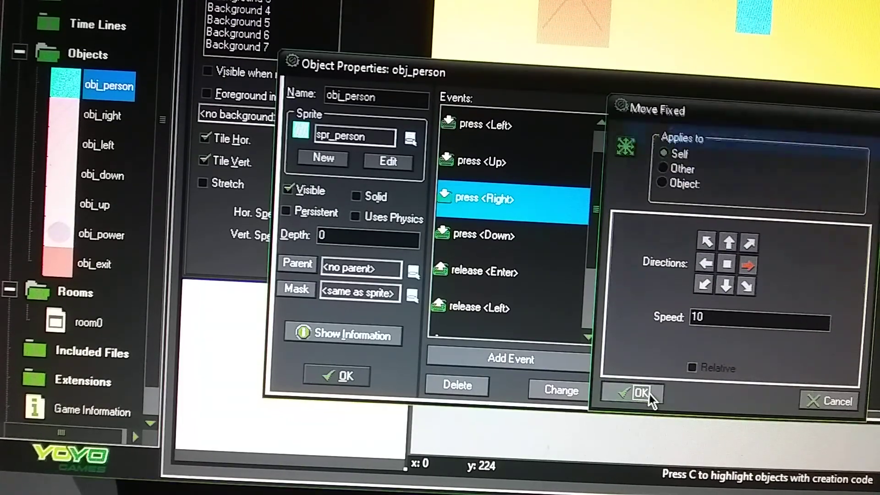
left_click(642, 394)
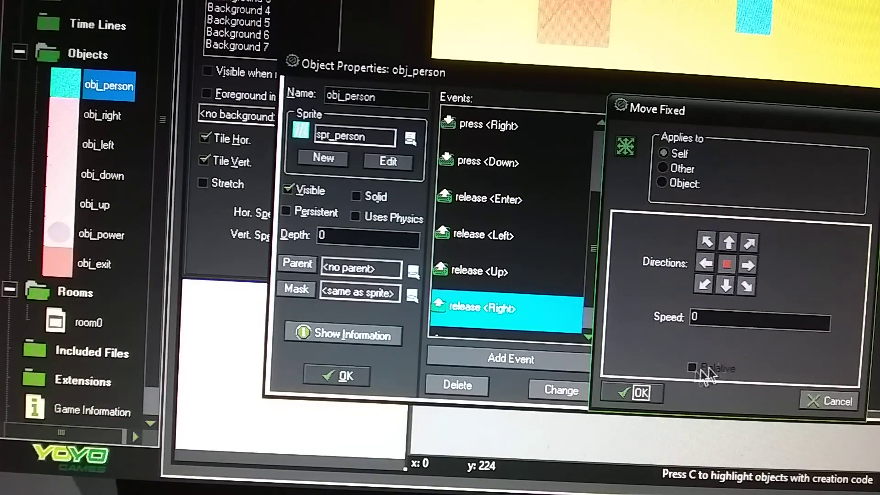
left_click(639, 393)
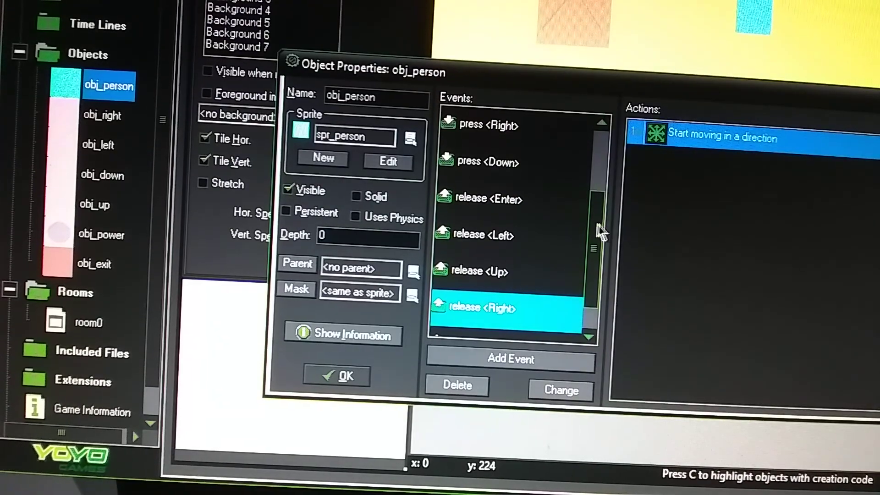
scroll("down", 3)
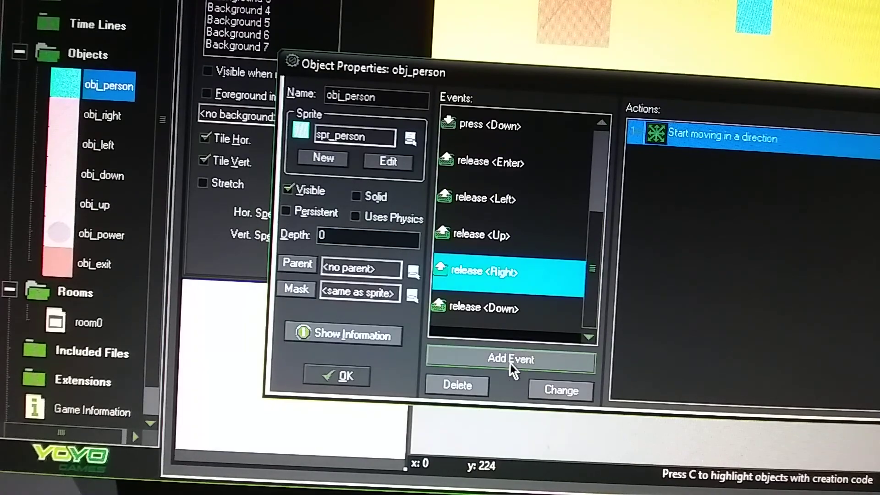
left_click(509, 359)
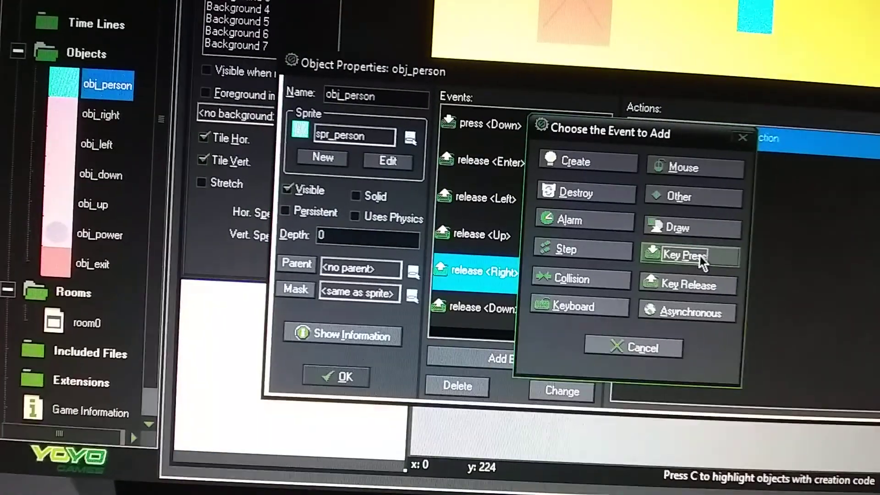
left_click(684, 255)
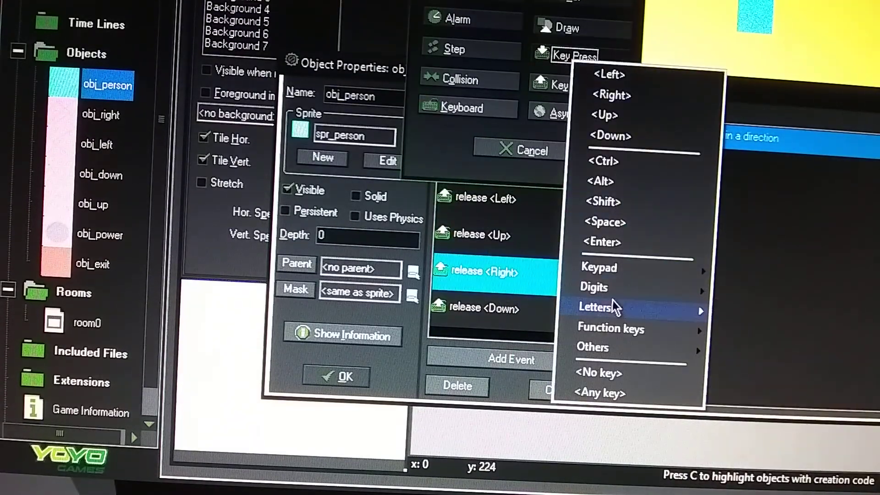
left_click(600, 308)
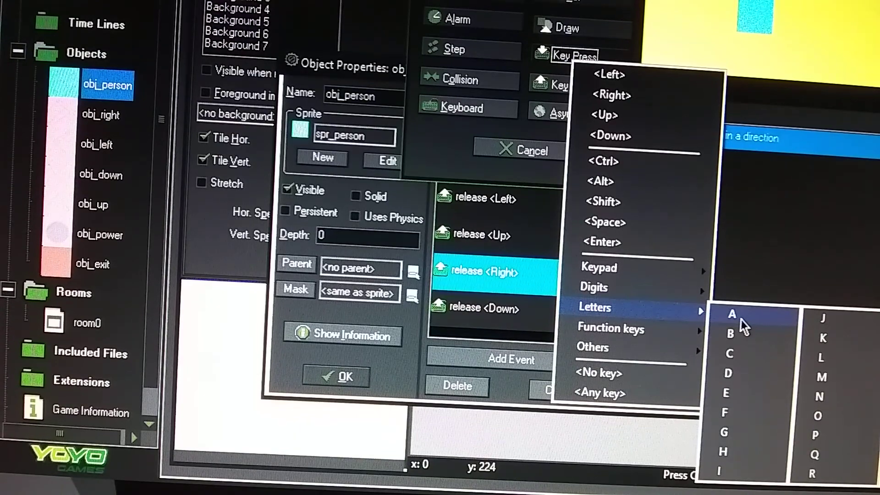
mouse_move(623, 341)
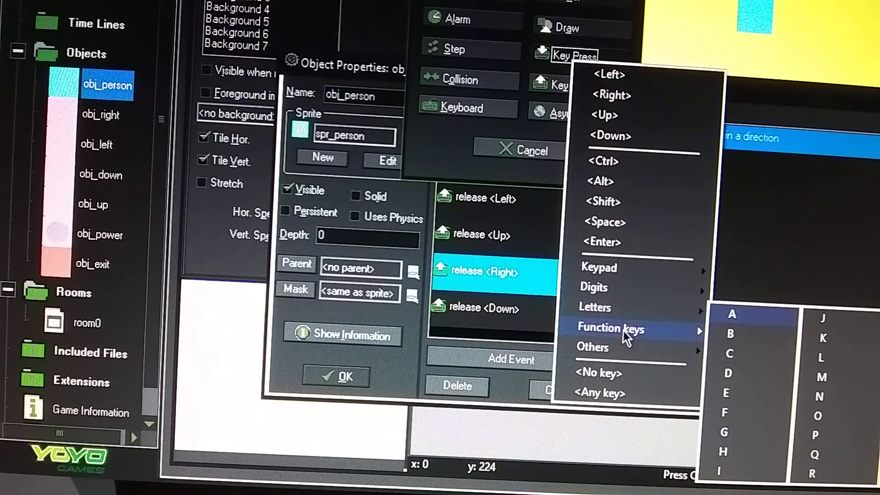
mouse_move(626, 335)
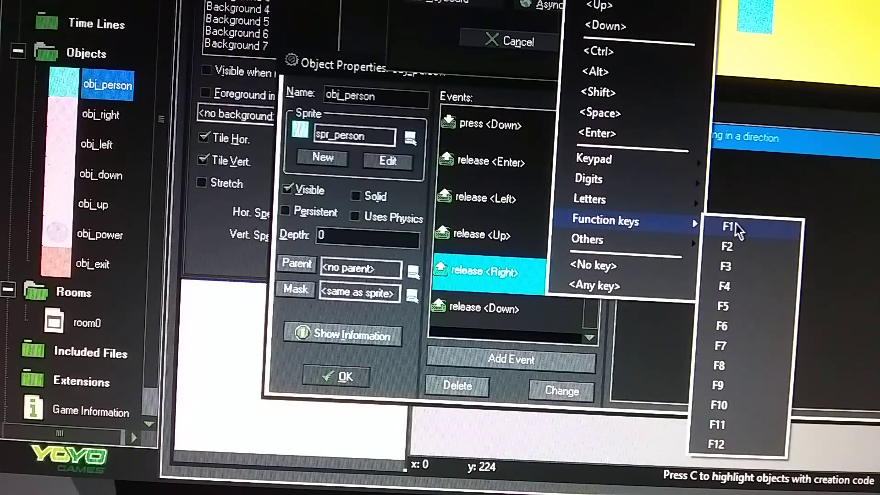
mouse_move(740, 256)
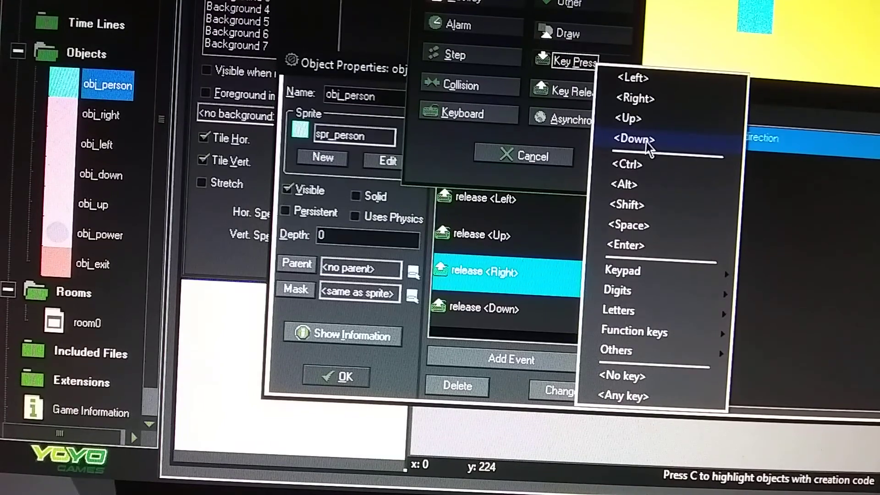
mouse_move(640, 170)
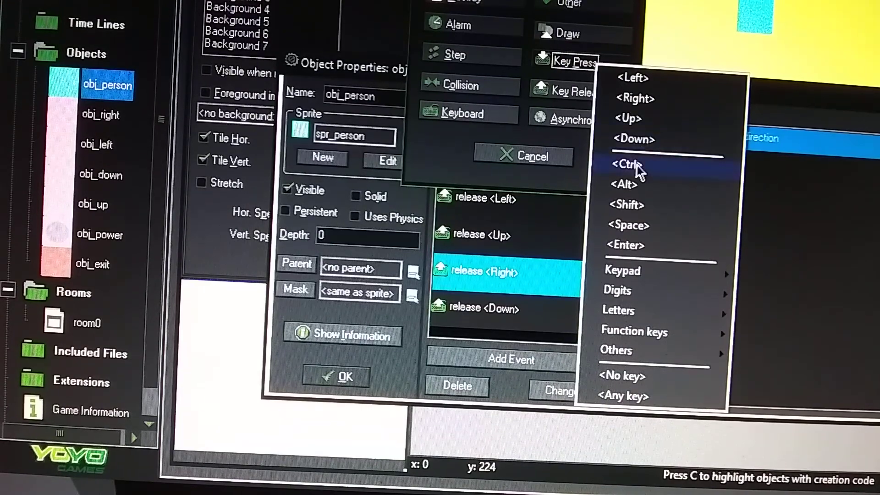
mouse_move(648, 217)
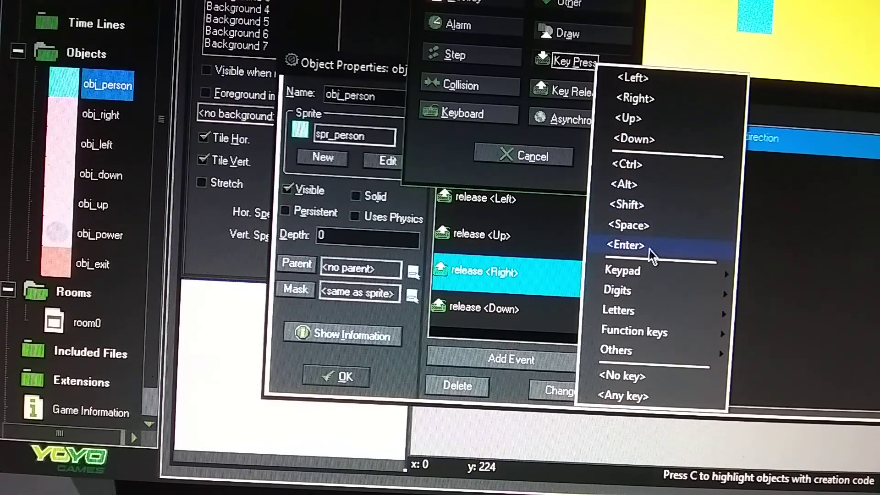
mouse_move(649, 169)
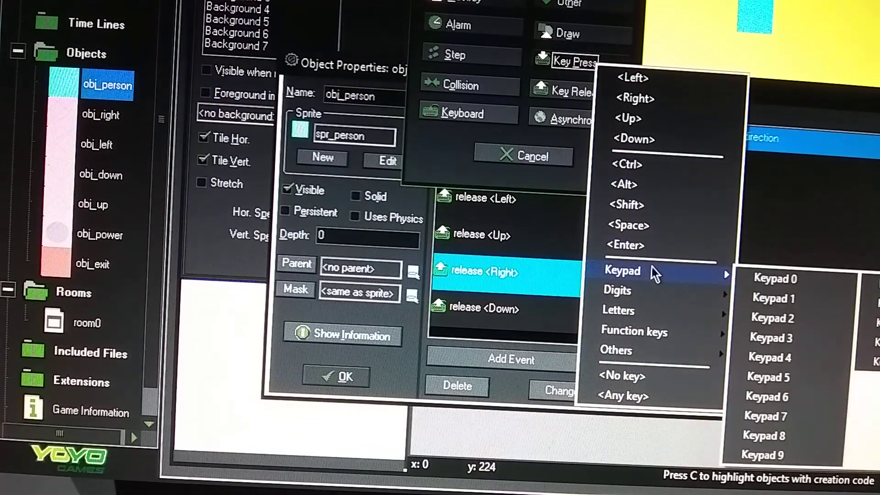
mouse_move(636, 288)
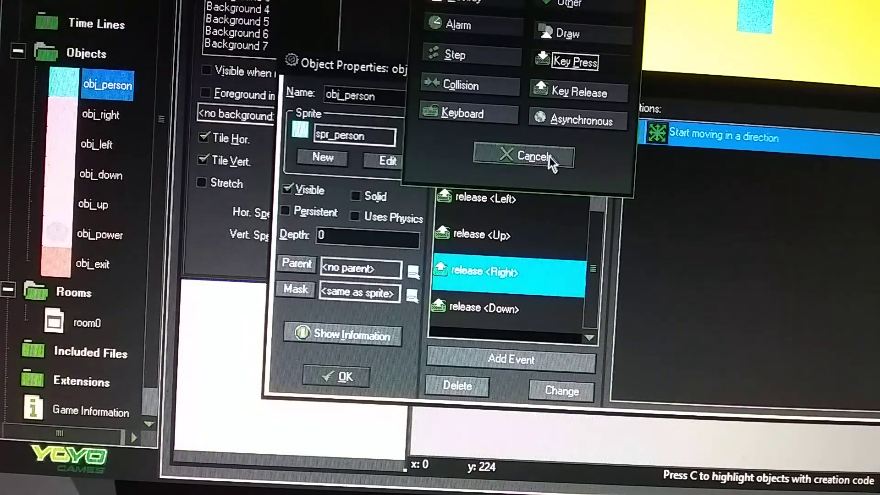
left_click(528, 157)
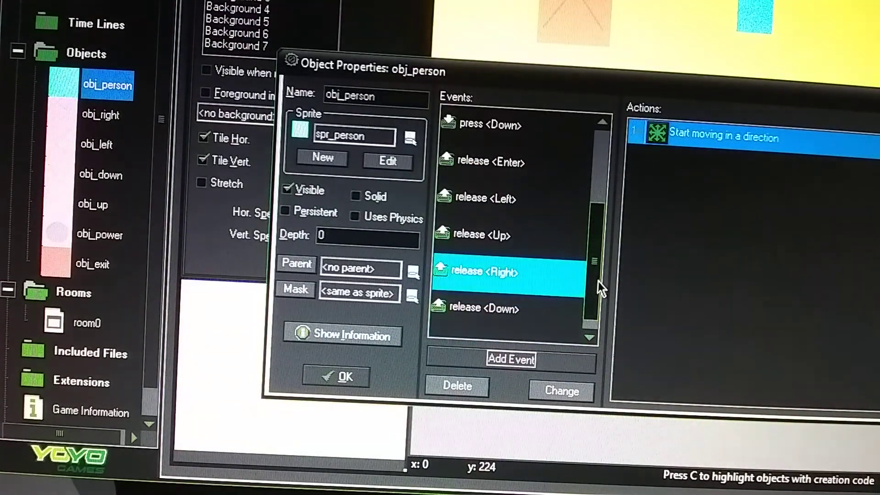
mouse_move(570, 234)
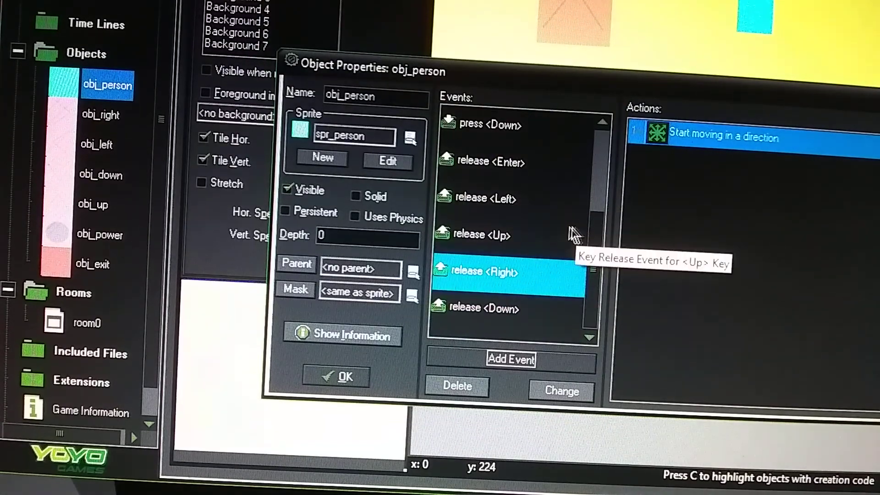
mouse_move(605, 264)
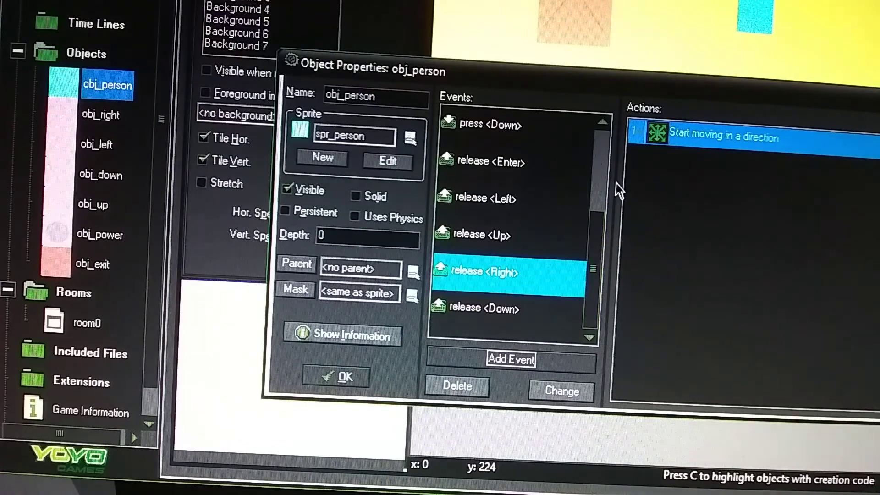
Step: Close obj_person's properties, returning to obj_right's properties
left_click(343, 376)
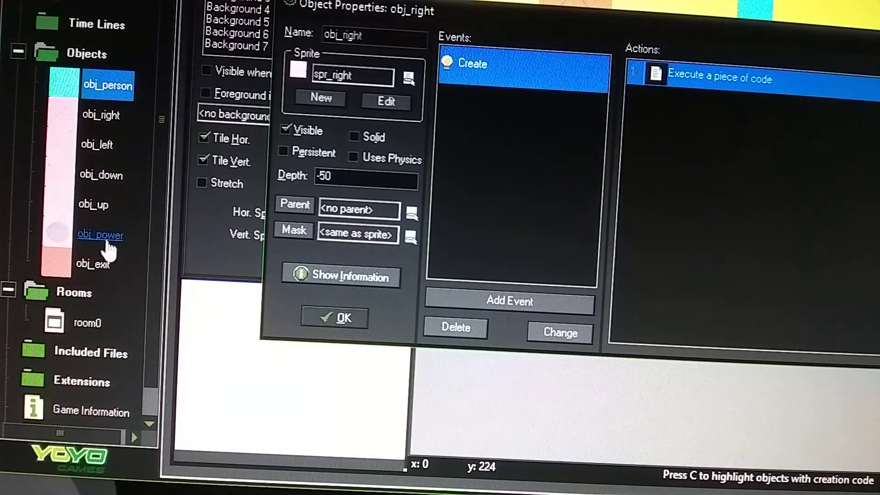
Step: Add display_set_gui_size(room_width,room_height); to obj_power's Create code and open spr_power
double_click(100, 234)
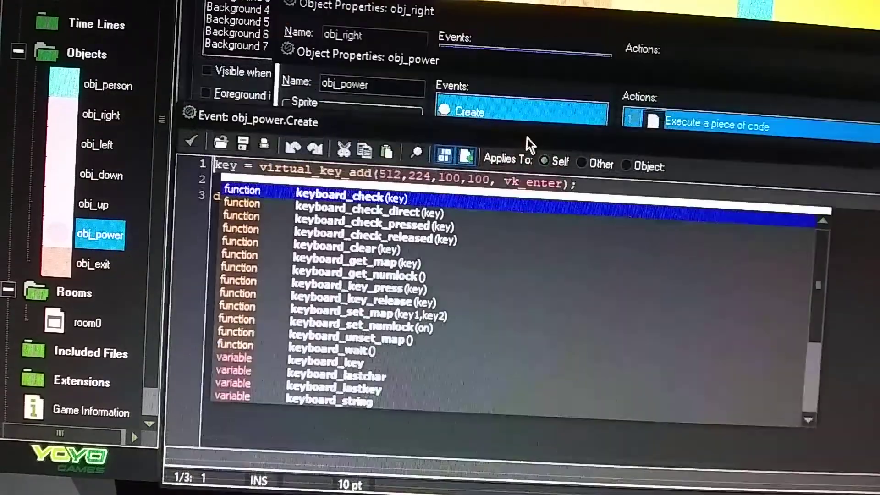
type("display_set_gui_size(room_width,room_height);")
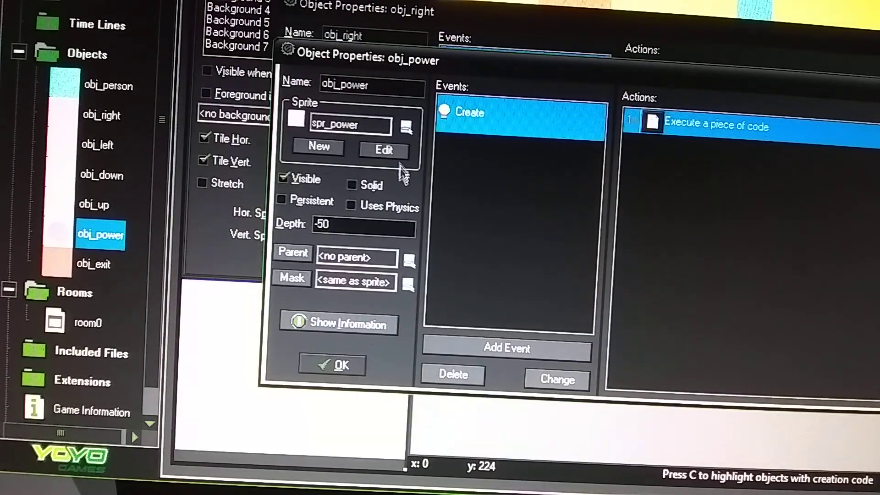
left_click(383, 151)
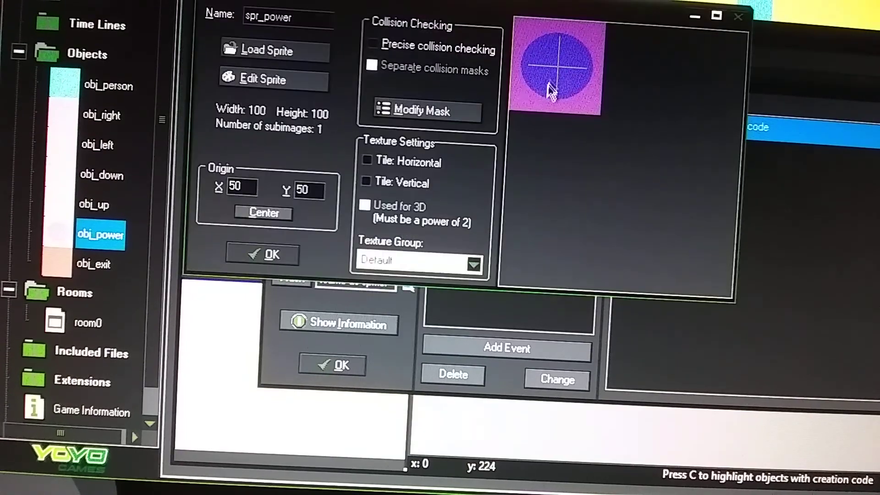
mouse_move(344, 248)
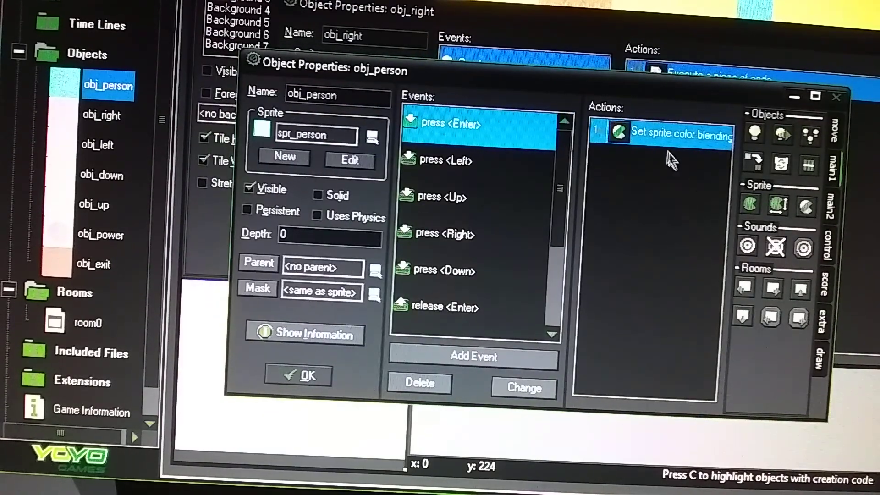
Step: Review obj_person's pink Enter-press and white Enter-release colour blends and close them
double_click(678, 134)
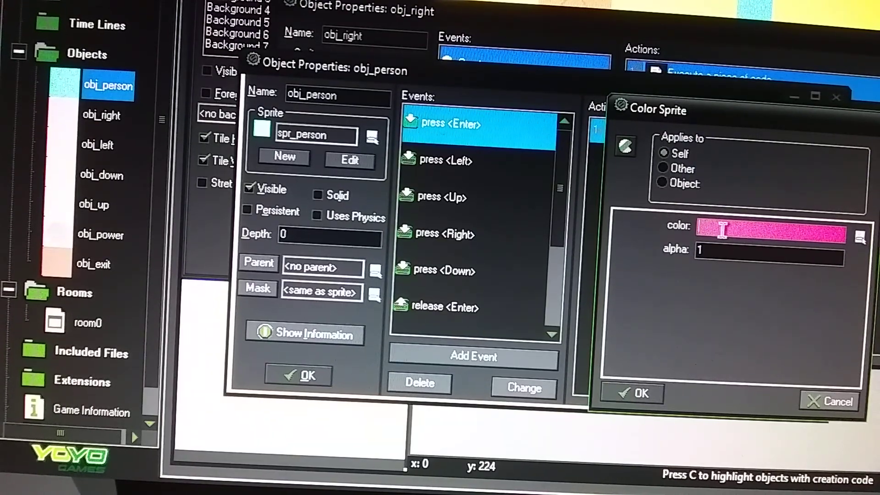
mouse_move(748, 304)
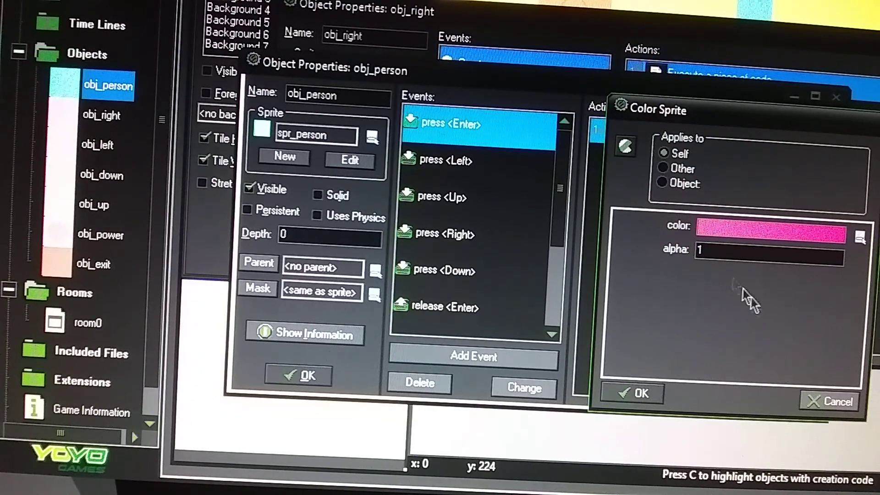
mouse_move(667, 273)
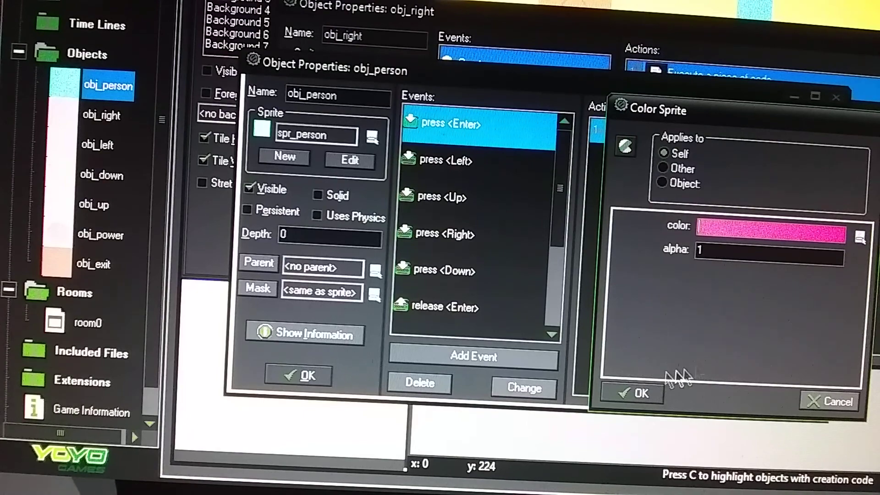
left_click(641, 394)
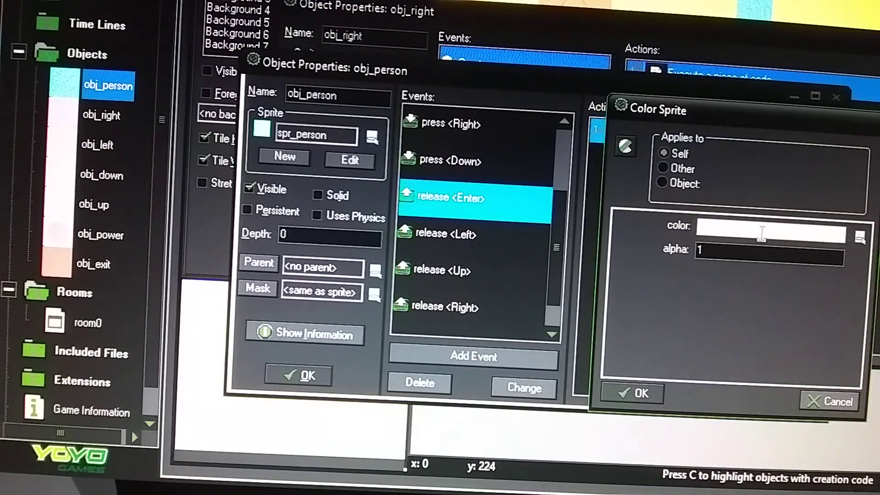
left_click(633, 393)
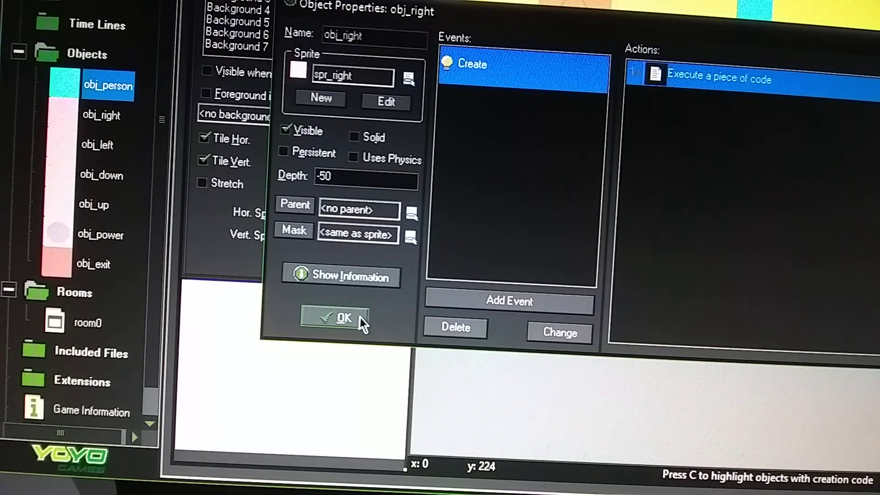
Step: Close obj_right's properties to show room0 with the arrow, power and person instances
left_click(343, 319)
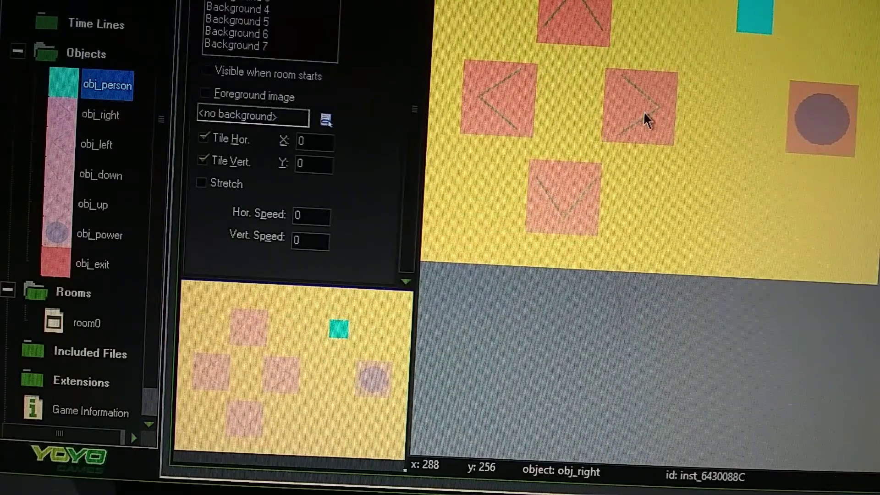
mouse_move(636, 121)
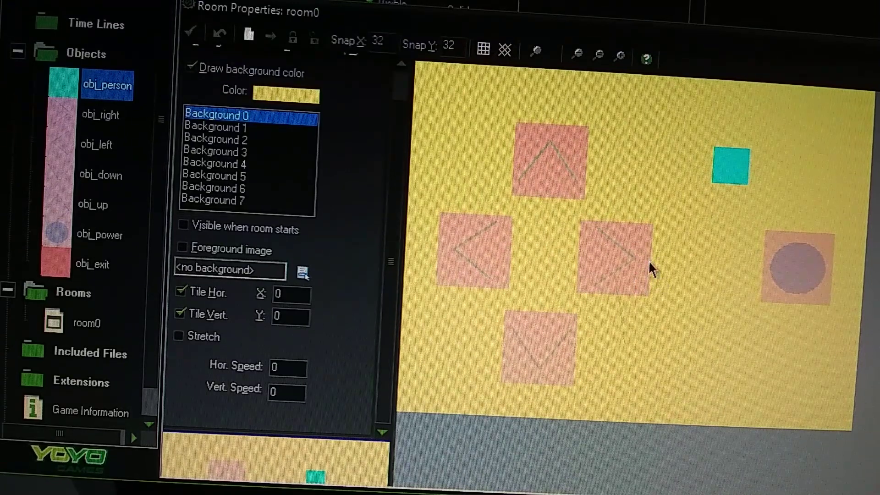
mouse_move(644, 250)
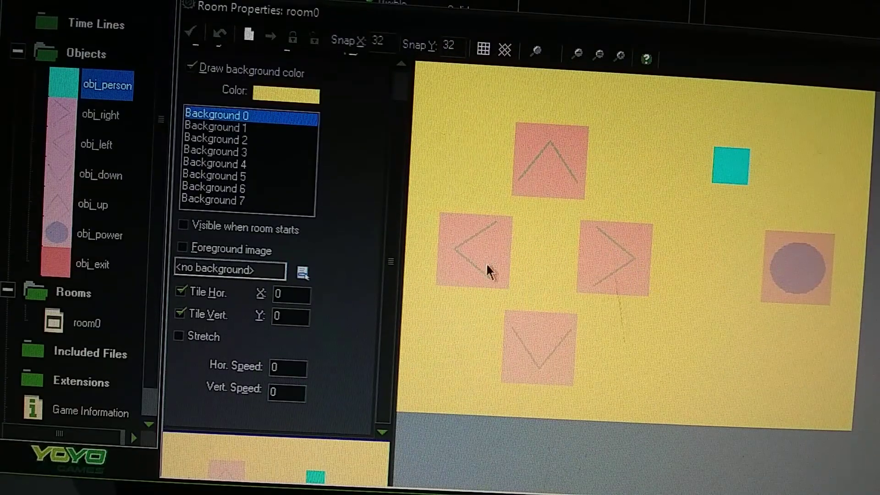
mouse_move(638, 337)
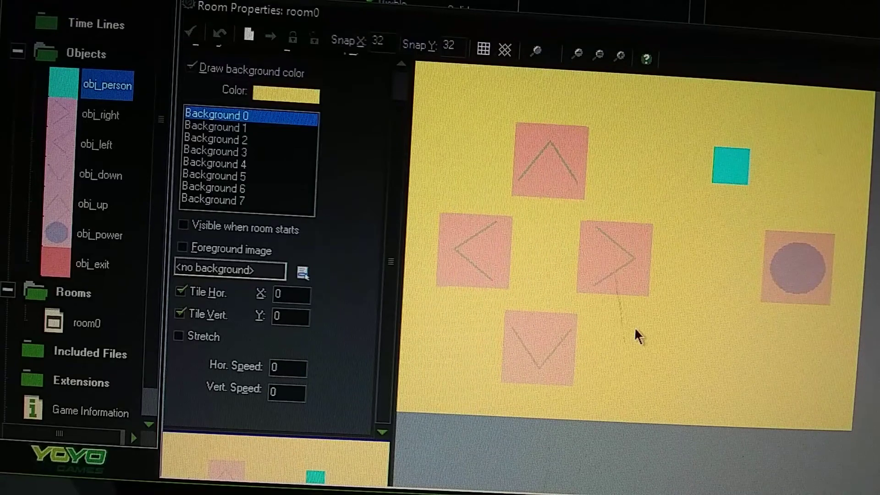
mouse_move(649, 305)
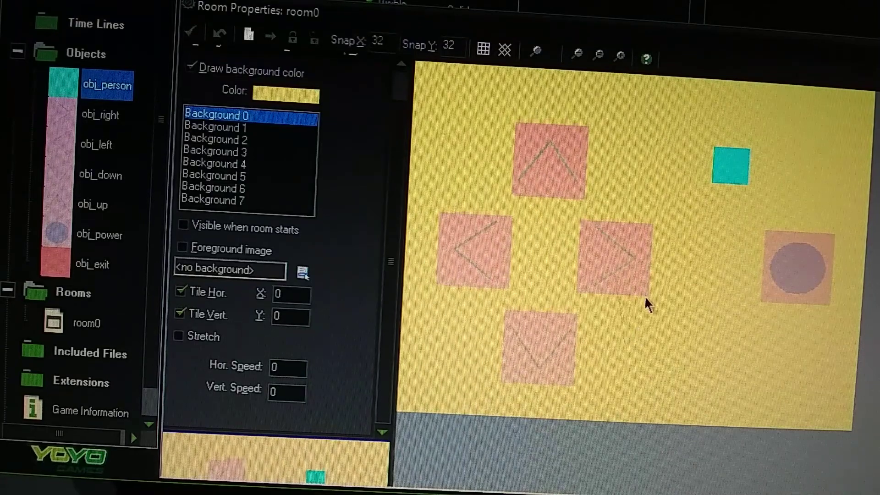